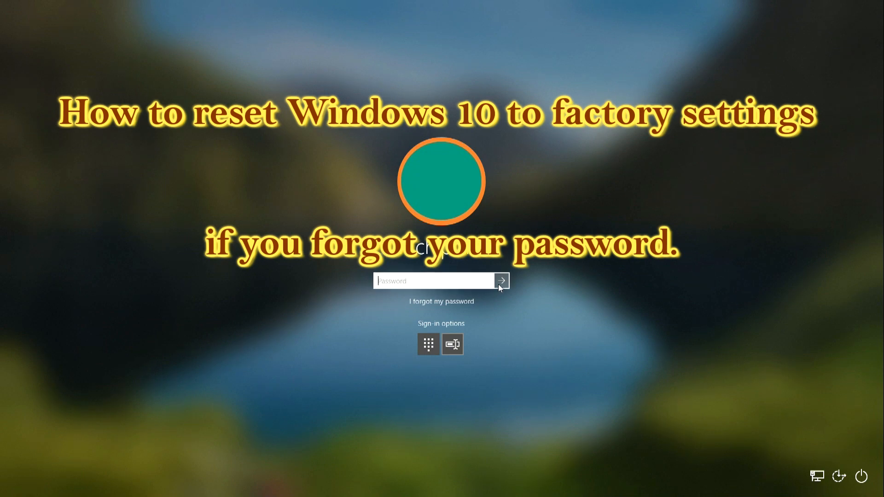
# After a failed empty-password sign-in, restart from the lock screen power menu into recovery startup options.
pyautogui.click(502, 279)
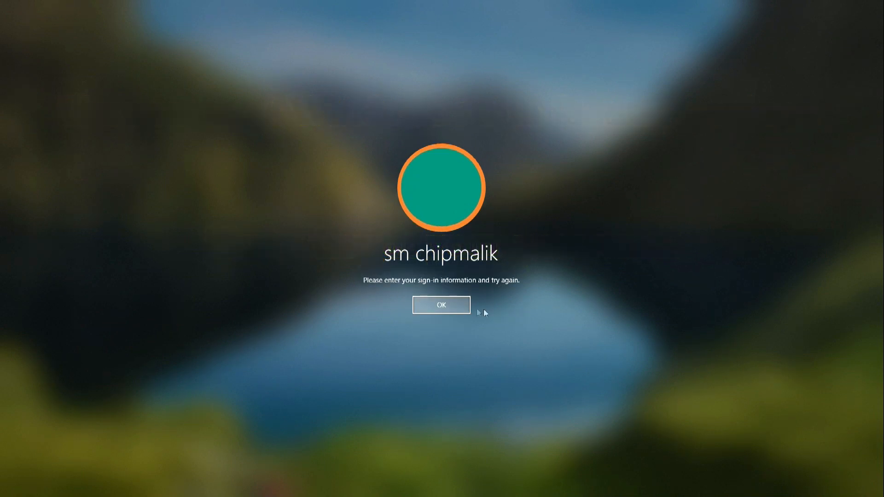
pyautogui.click(440, 305)
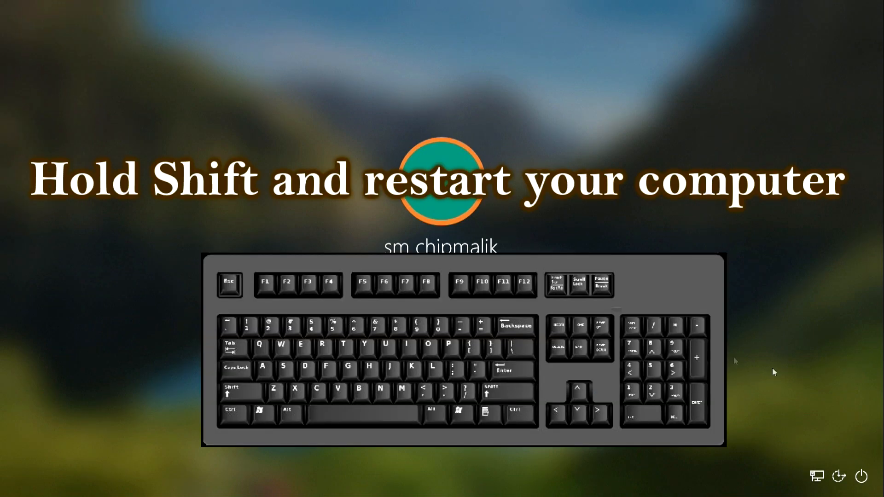
pyautogui.click(860, 475)
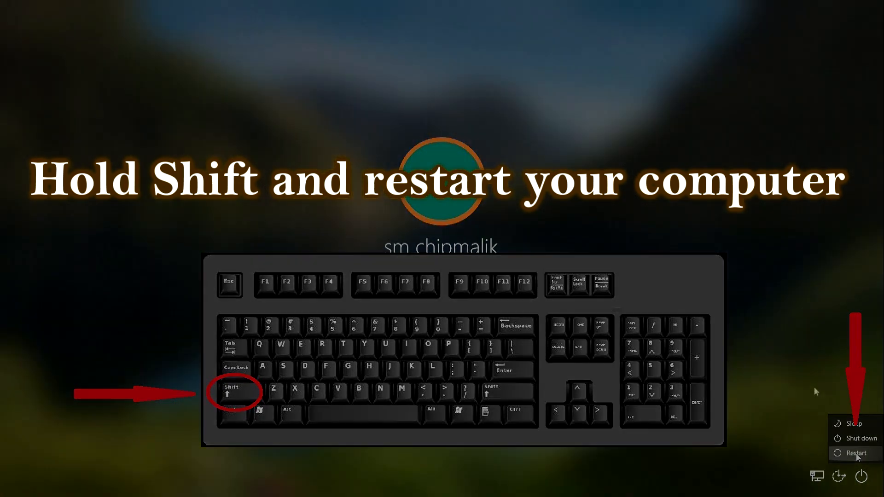
pyautogui.click(849, 453)
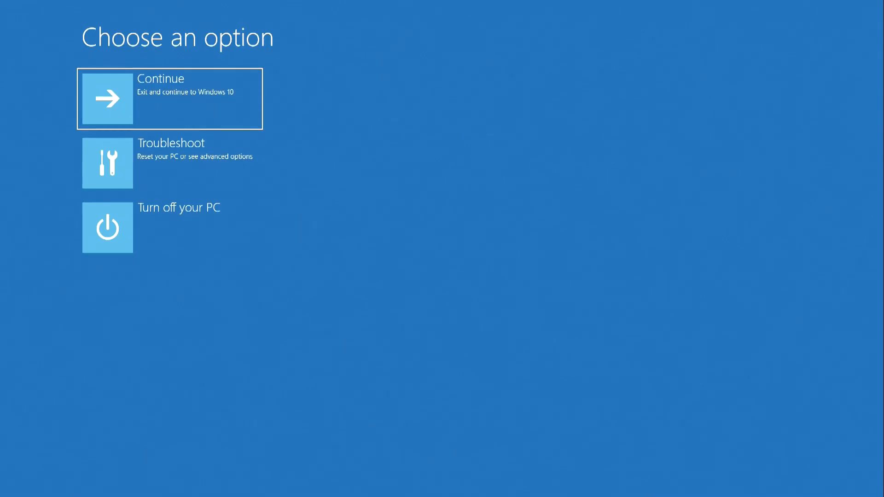
pyautogui.moveTo(267, 188)
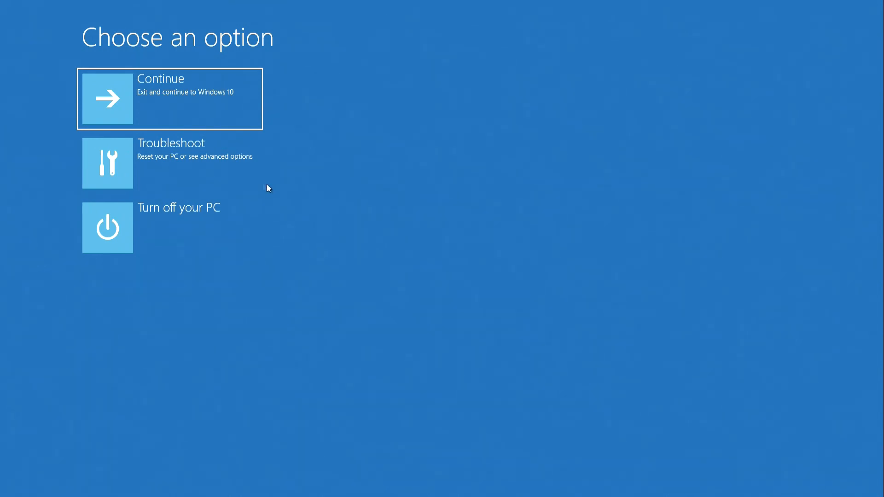
# Choose Troubleshoot, Reset this PC, and Remove everything to wipe all personal files.
pyautogui.click(169, 162)
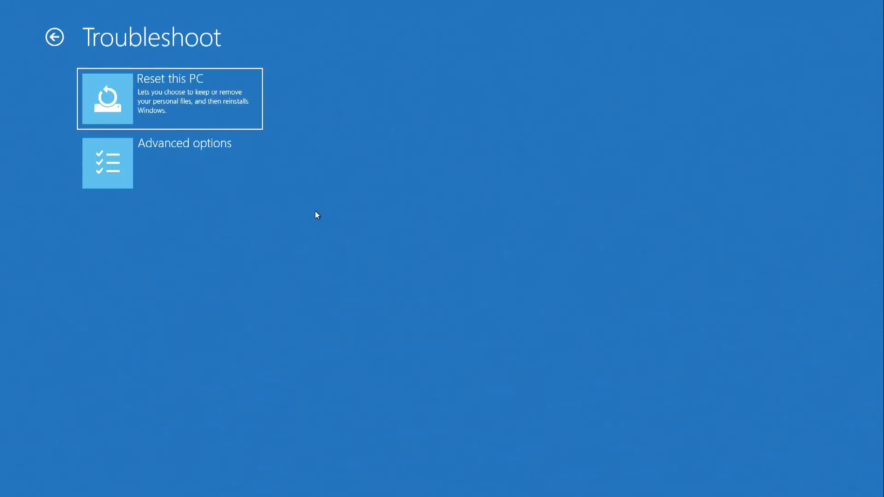
pyautogui.click(168, 99)
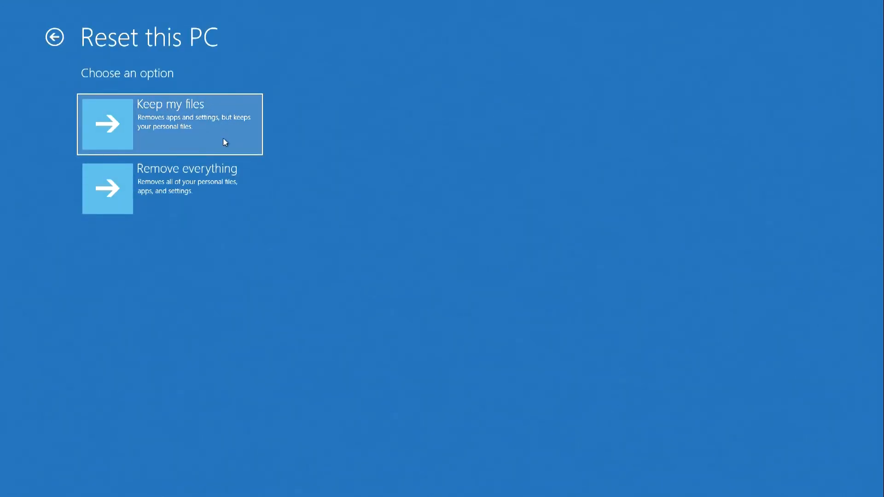
pyautogui.moveTo(294, 138)
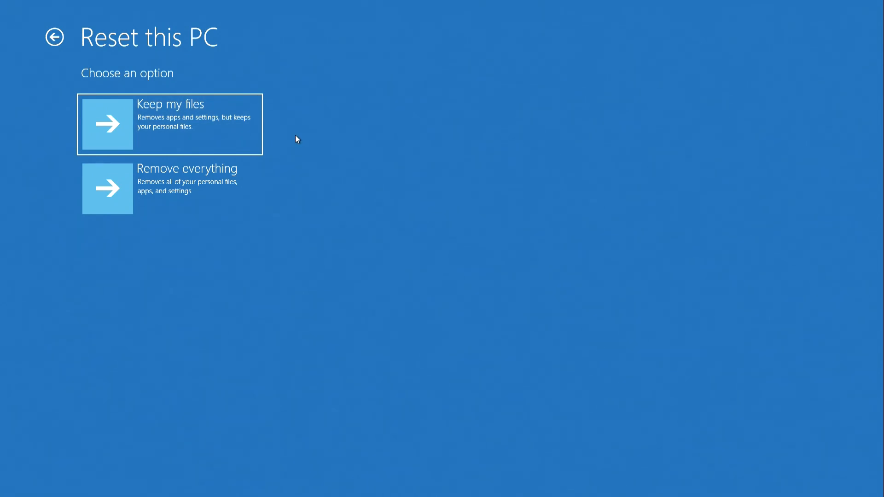
pyautogui.moveTo(253, 188)
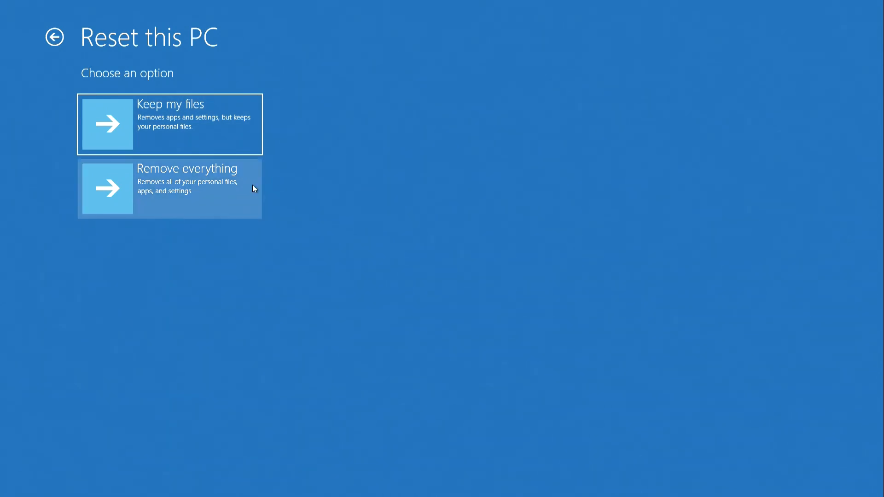
pyautogui.click(188, 188)
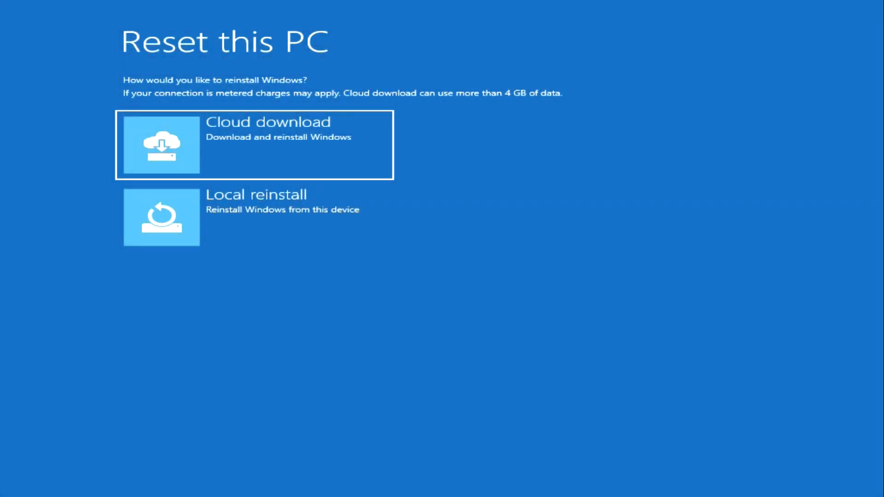
pyautogui.moveTo(387, 229)
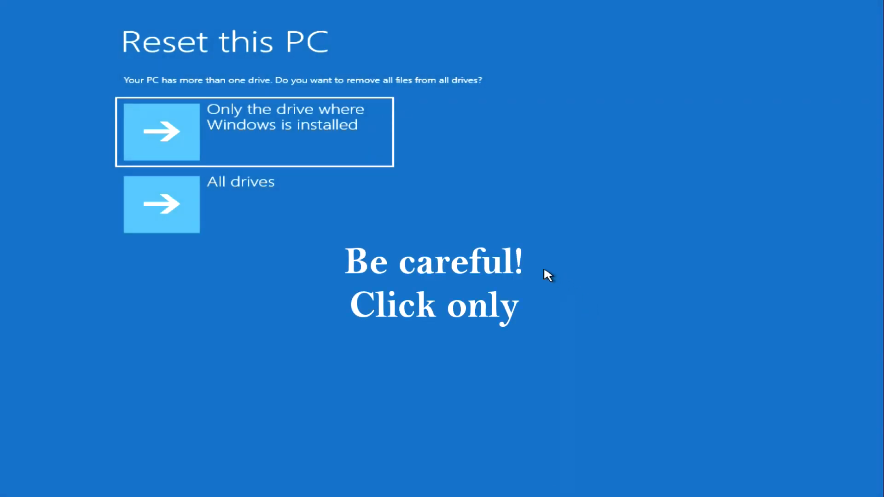
pyautogui.moveTo(363, 208)
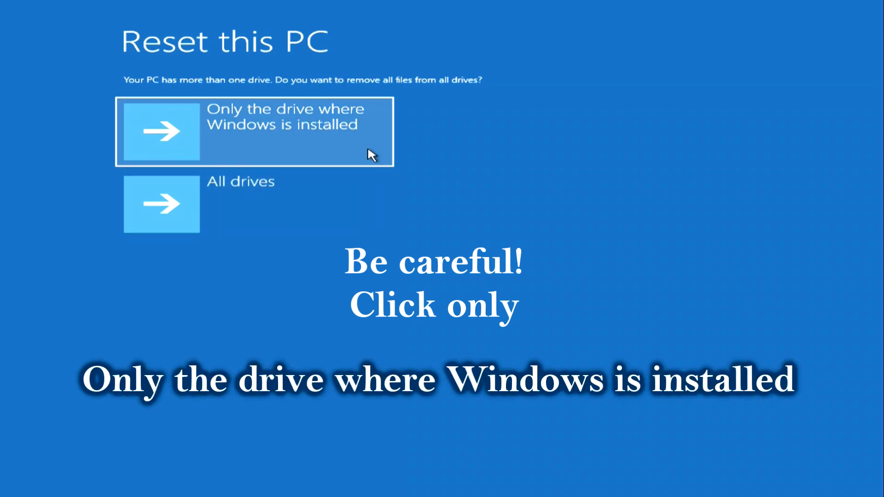
# Choose to wipe only the drive where Windows is installed.
pyautogui.click(254, 133)
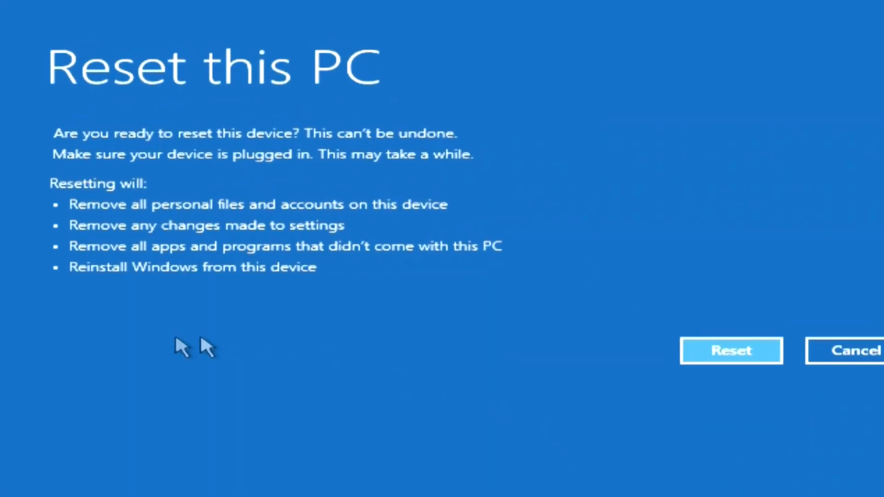
pyautogui.moveTo(446, 350)
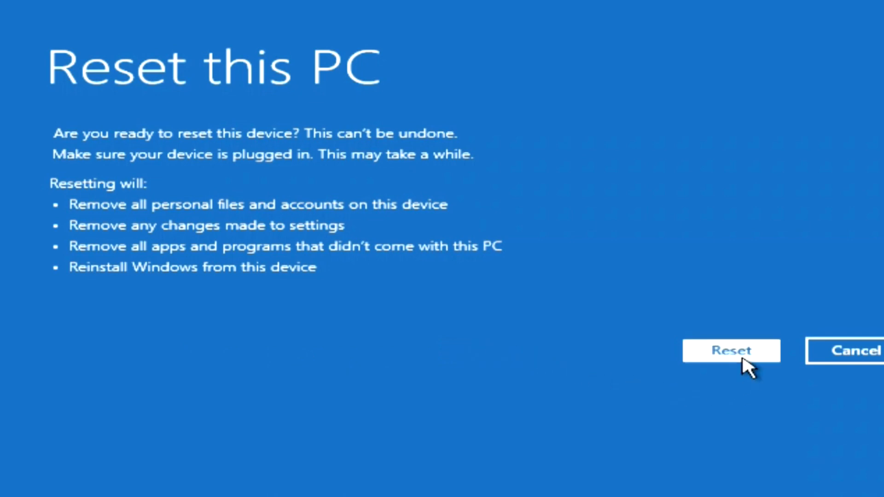
# Confirm Reset on the final screen to wipe the PC and reinstall Windows.
pyautogui.click(732, 349)
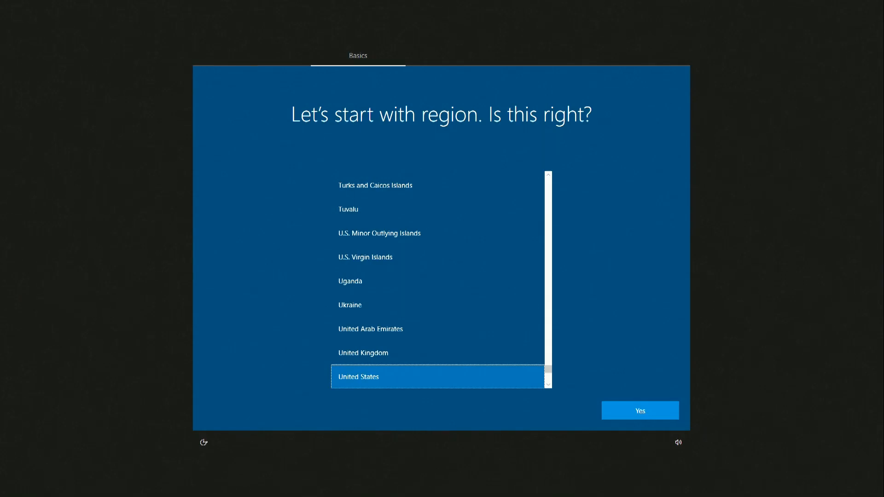
# Confirm United States region and US keyboard layout, skipping a second layout.
pyautogui.click(640, 410)
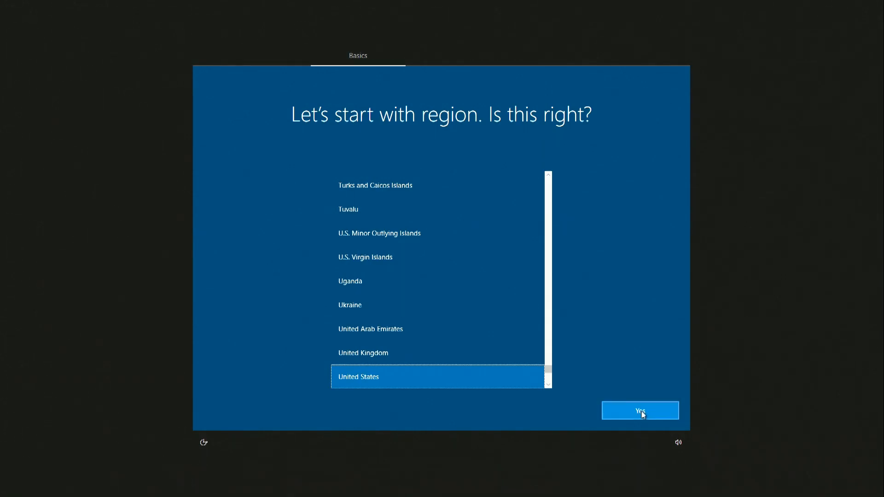
pyautogui.click(640, 411)
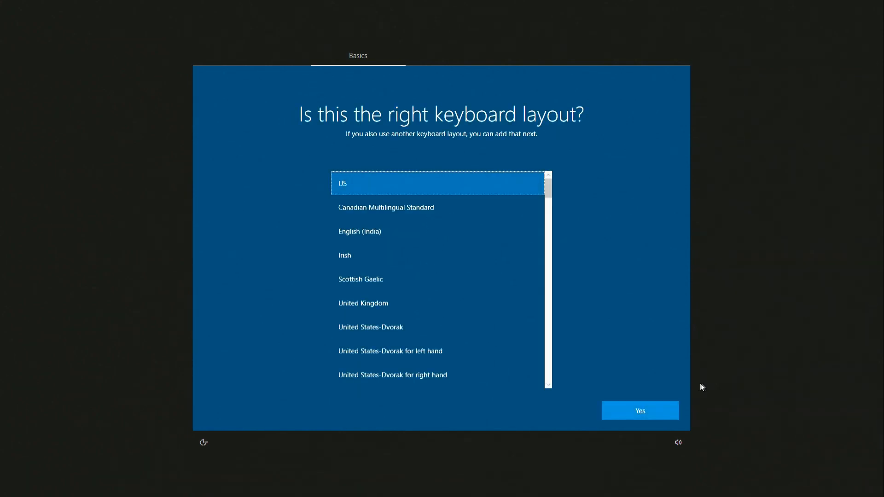
pyautogui.click(639, 410)
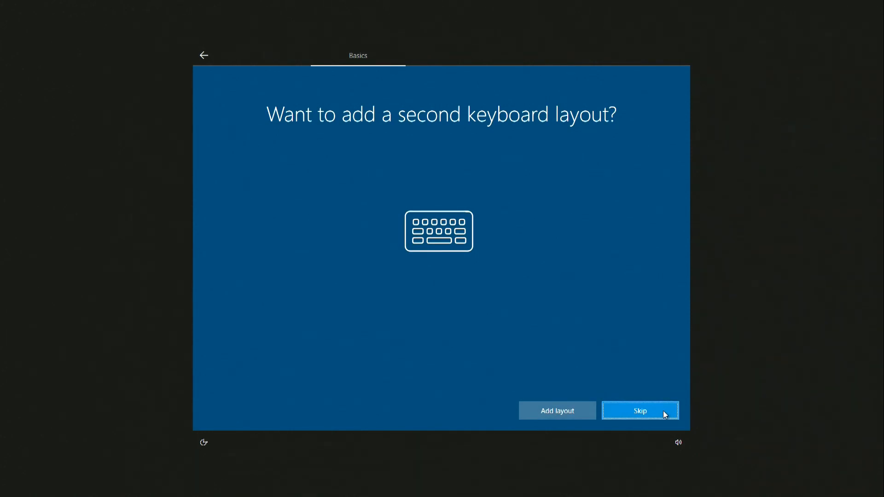
pyautogui.click(641, 410)
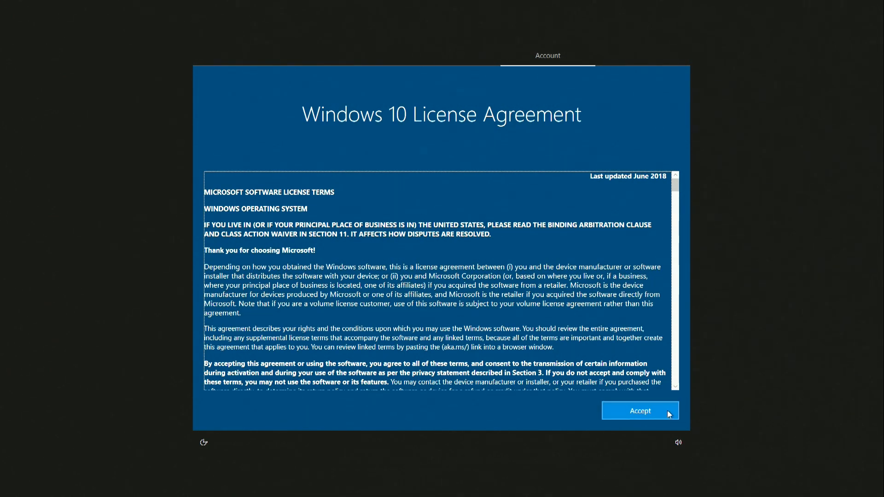
# Accept the Windows 10 license and choose setup for personal use.
pyautogui.click(640, 411)
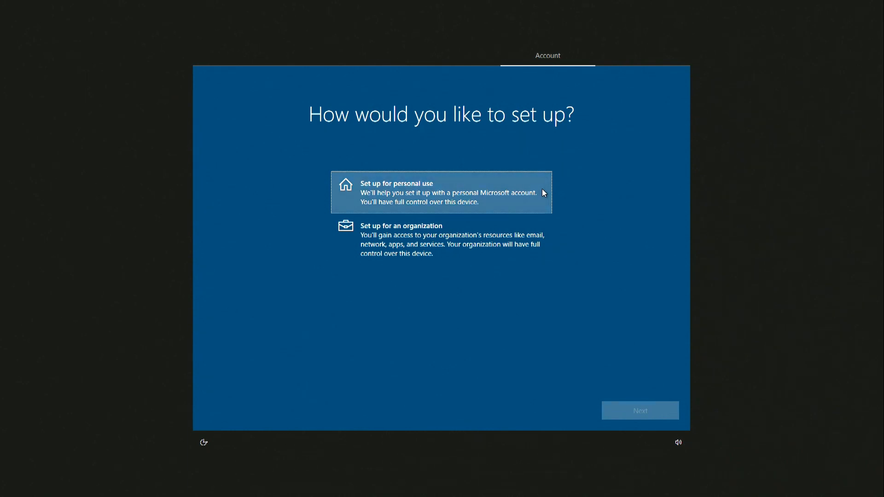
pyautogui.click(640, 410)
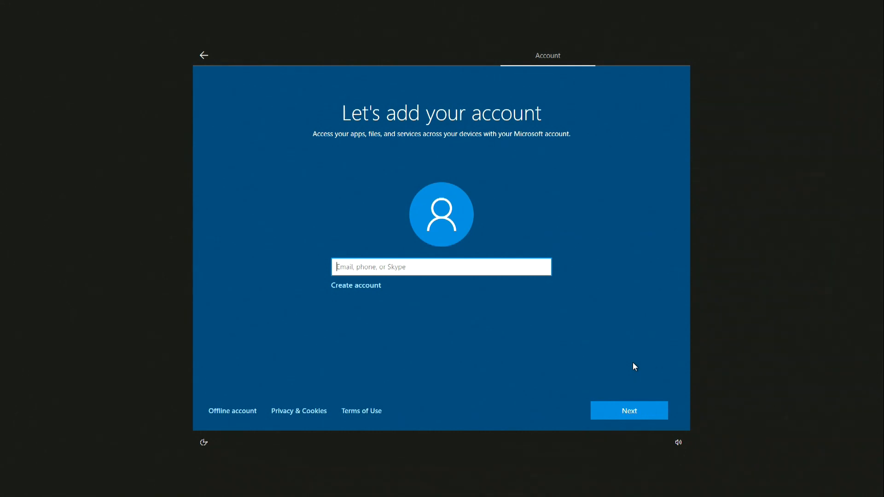
pyautogui.moveTo(612, 355)
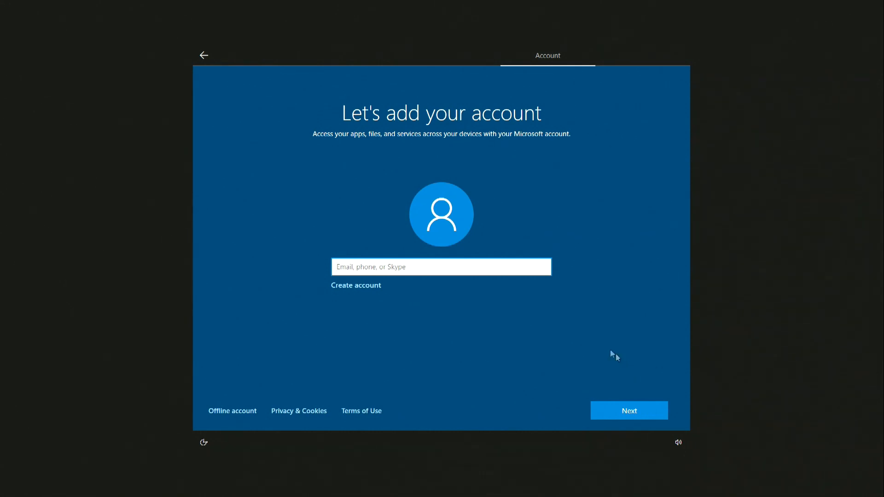
pyautogui.moveTo(361, 289)
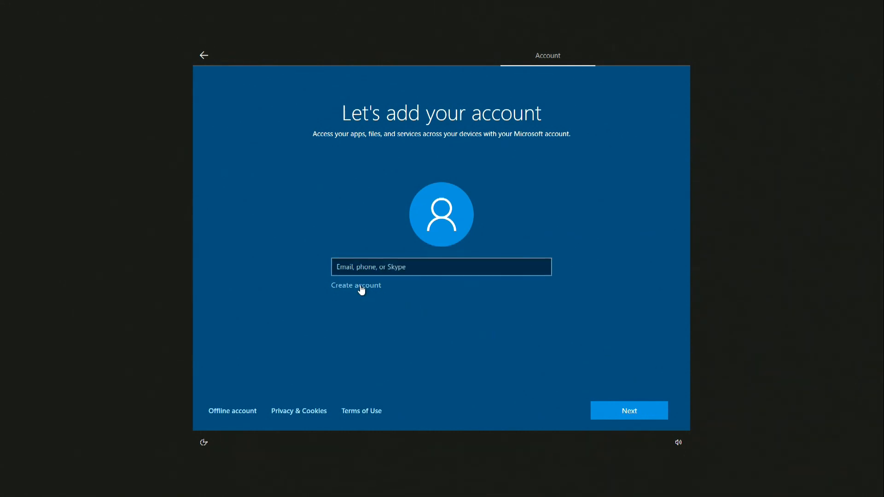
pyautogui.click(355, 286)
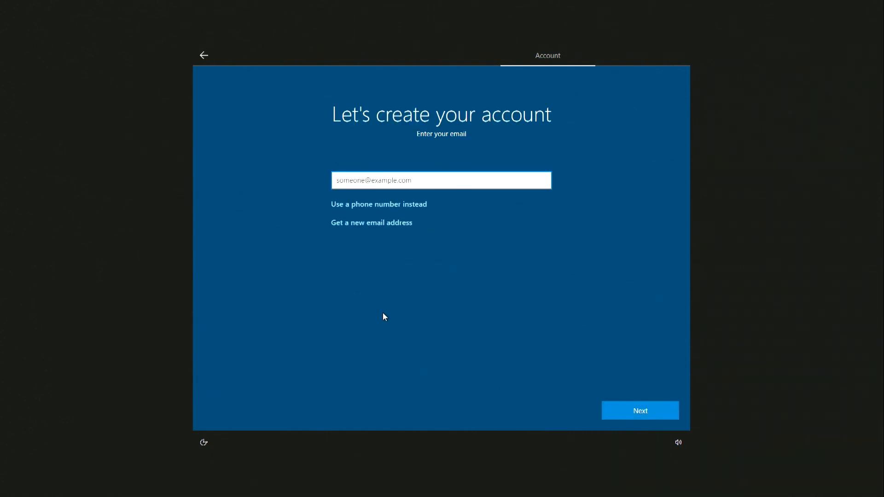
pyautogui.click(372, 222)
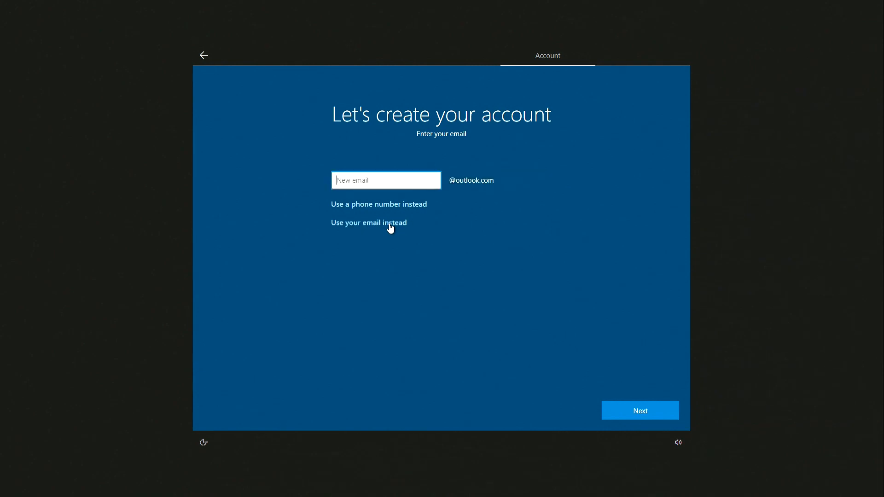
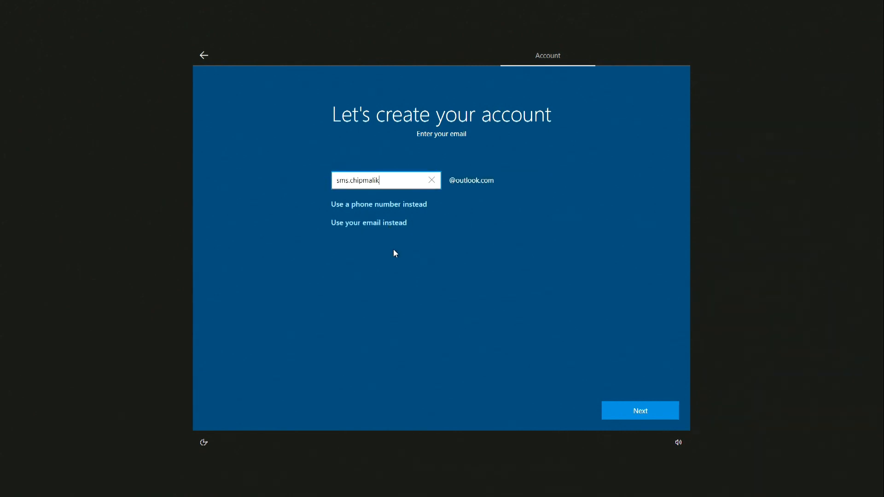
pyautogui.click(640, 411)
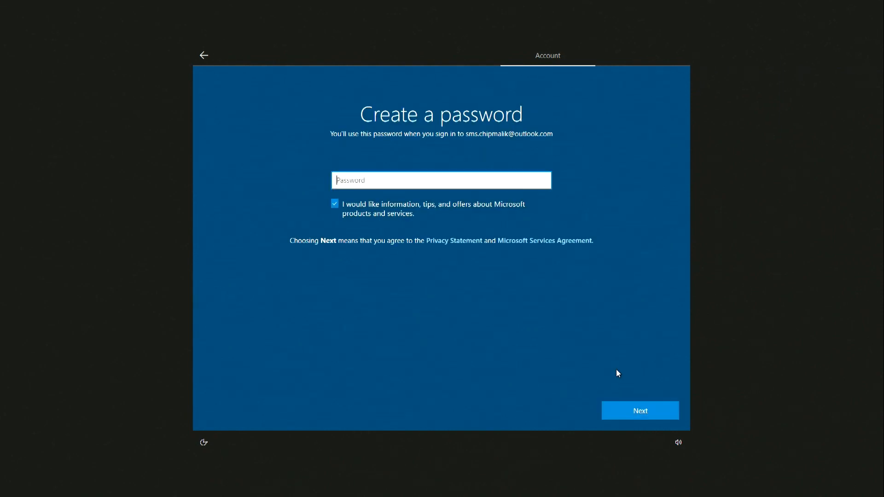
# Enter a password for the new account and continue to the next step.
pyautogui.write('password')
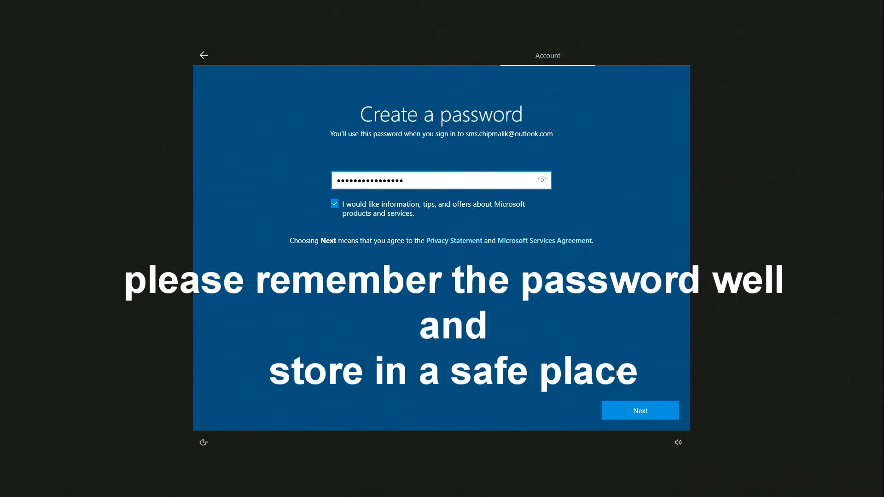
pyautogui.click(640, 411)
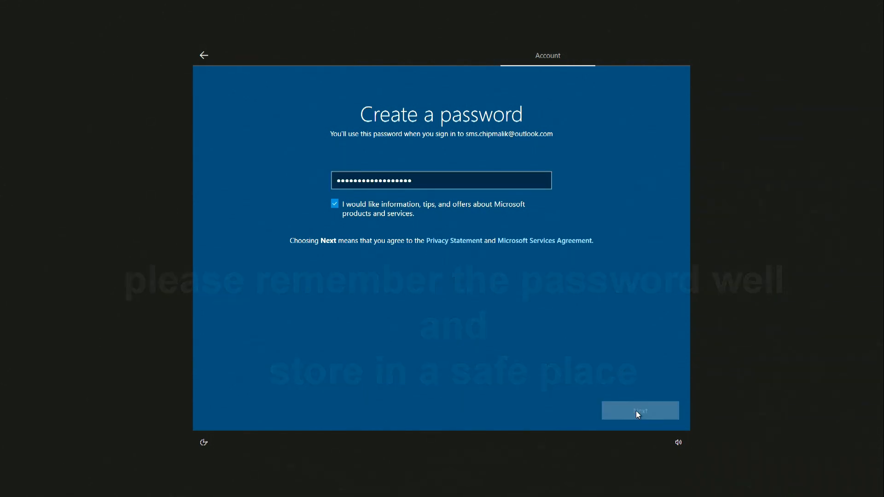
pyautogui.click(640, 411)
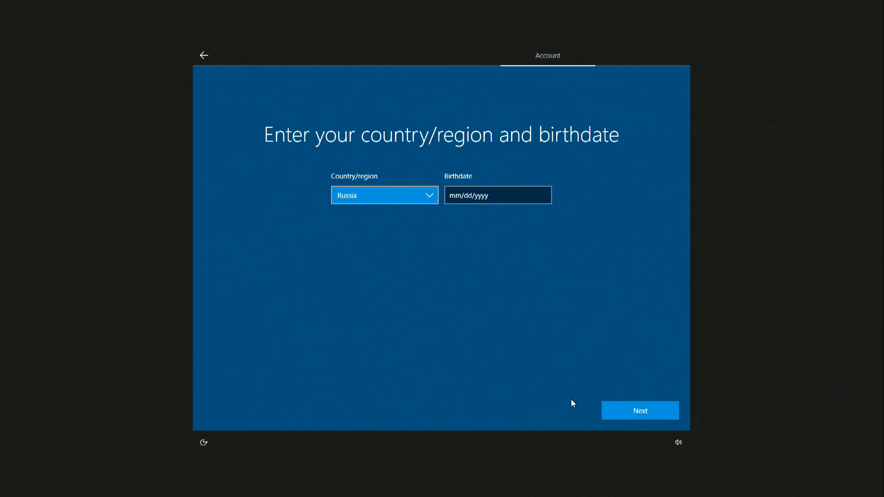
# Keep Russia selected in the Country/region list.
pyautogui.click(385, 195)
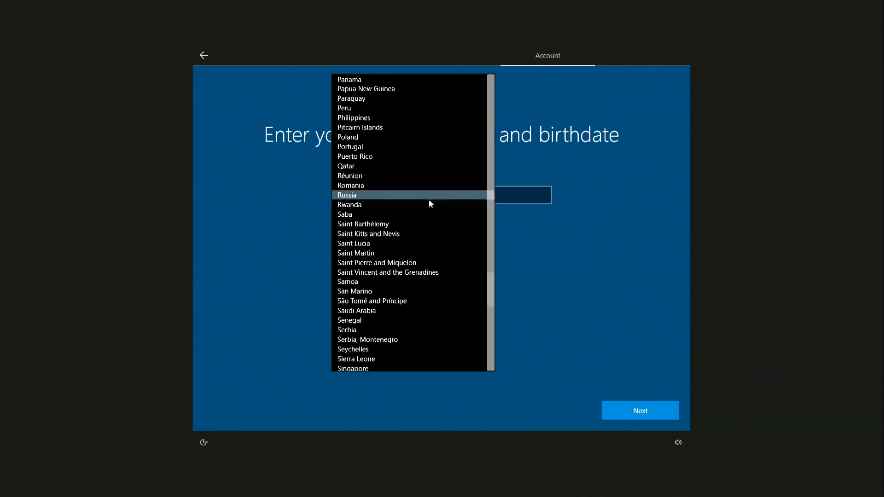
pyautogui.scroll(-3)
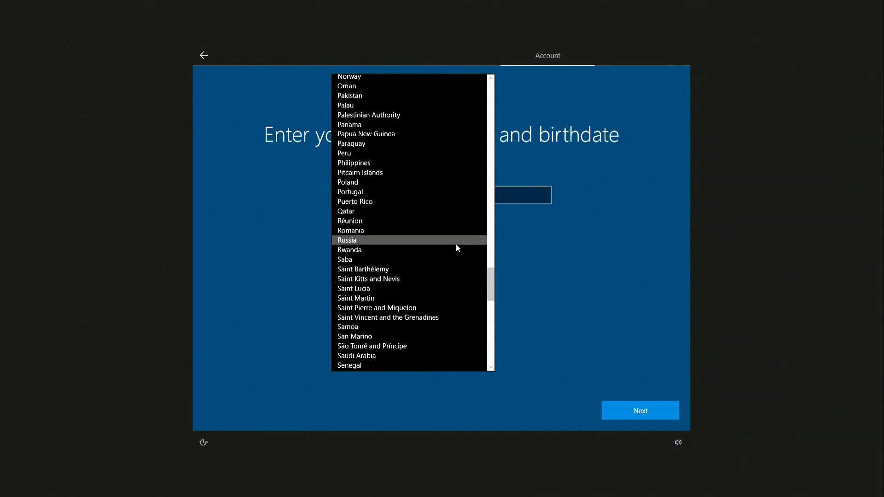
pyautogui.click(346, 239)
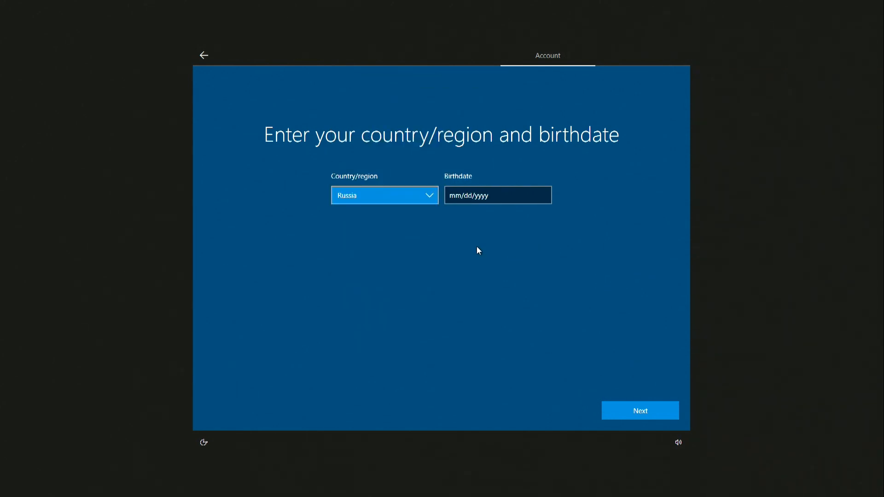
# Set the birthdate to 7/24/2000 in the date picker.
pyautogui.click(497, 195)
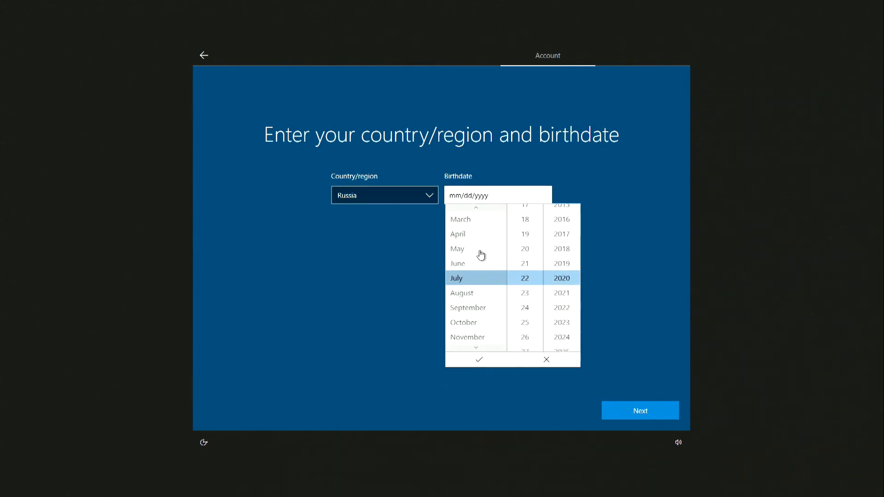
pyautogui.scroll(-3)
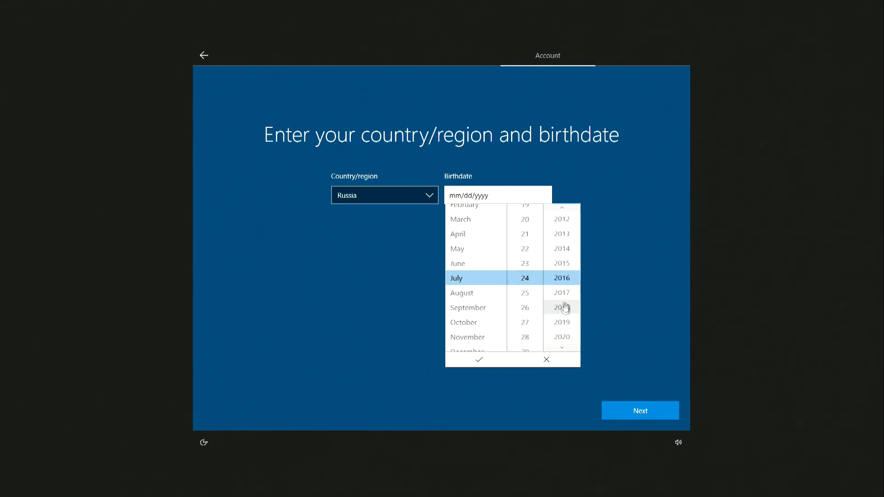
pyautogui.scroll(-3)
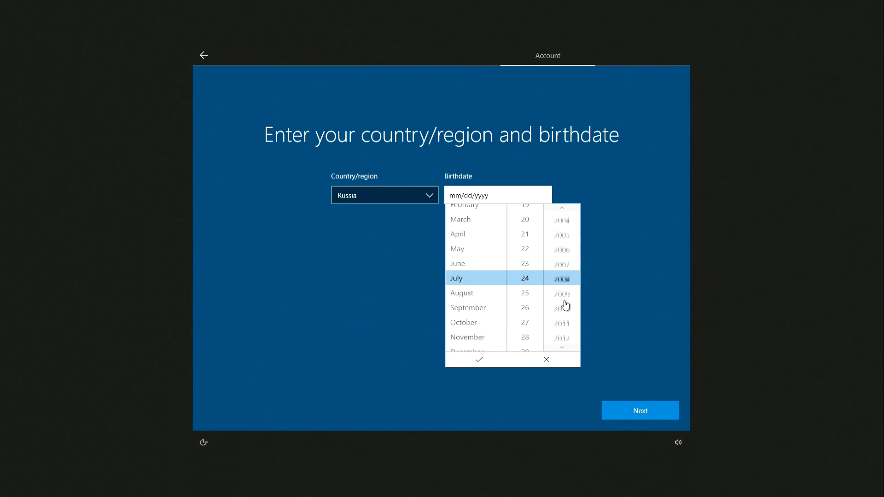
pyautogui.scroll(-3)
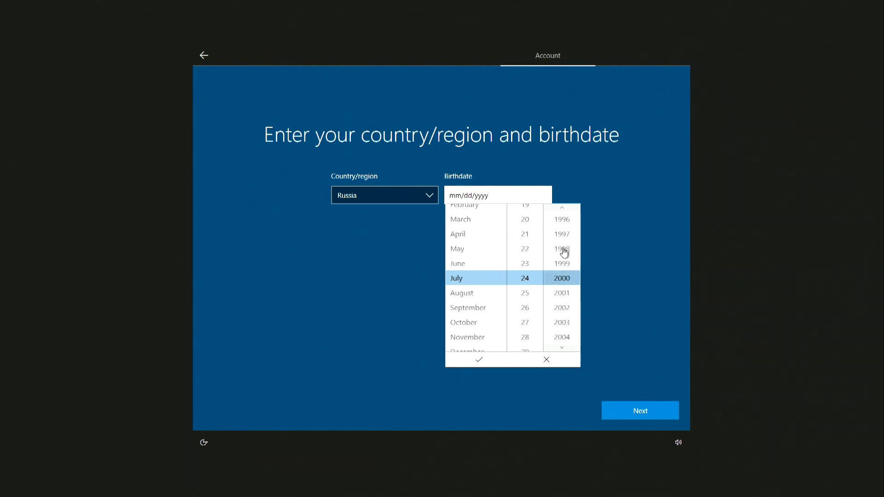
pyautogui.moveTo(480, 361)
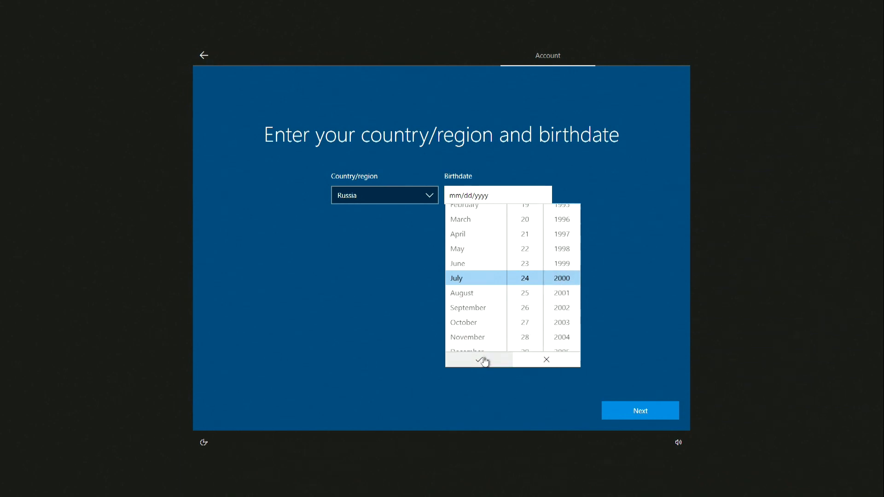
pyautogui.click(479, 359)
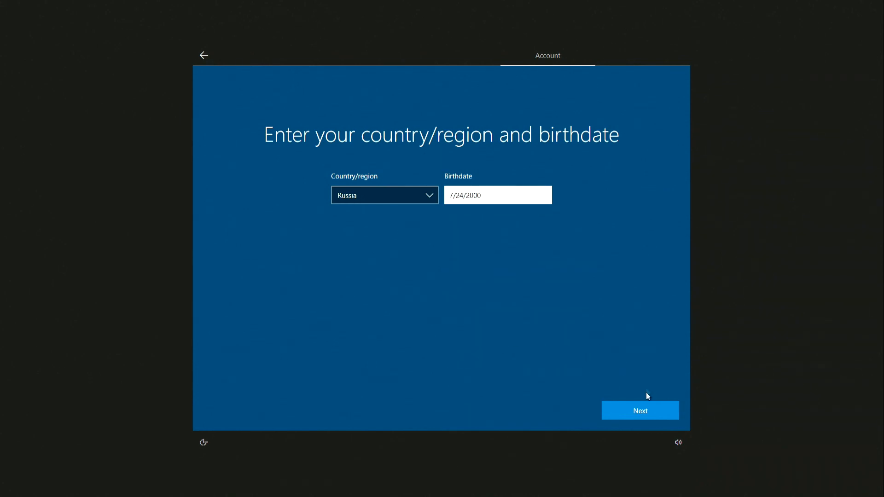
pyautogui.click(640, 410)
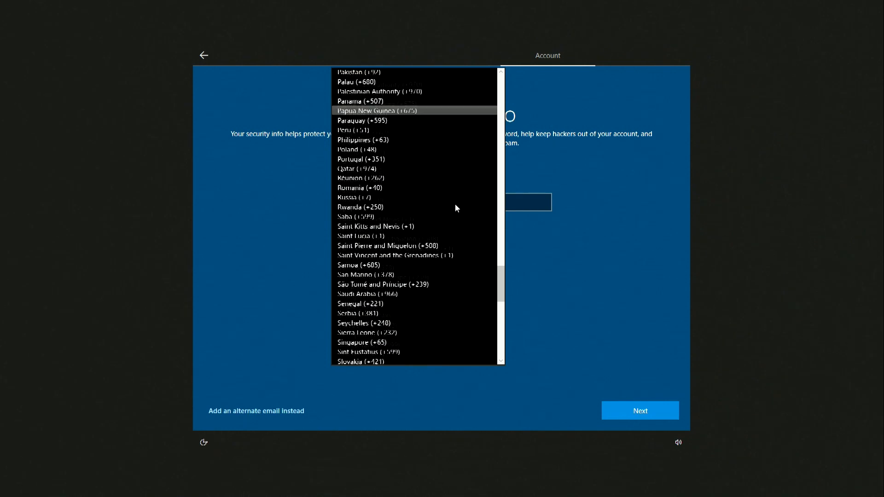
pyautogui.click(353, 197)
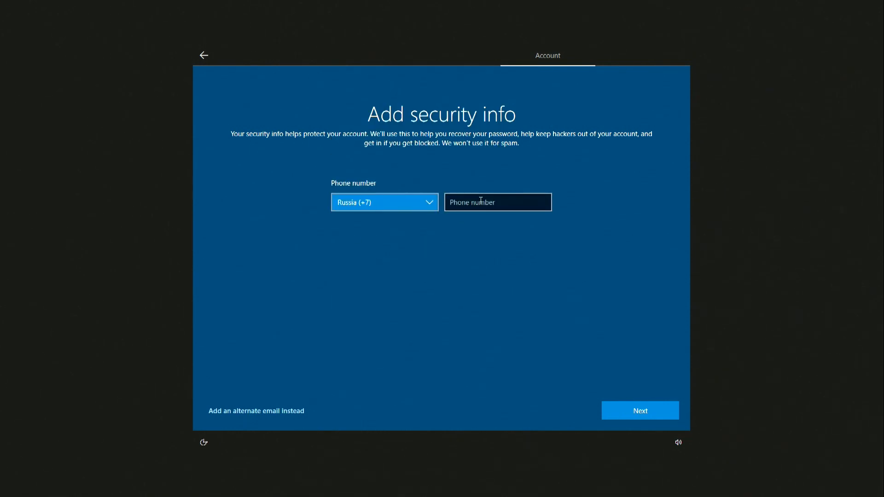
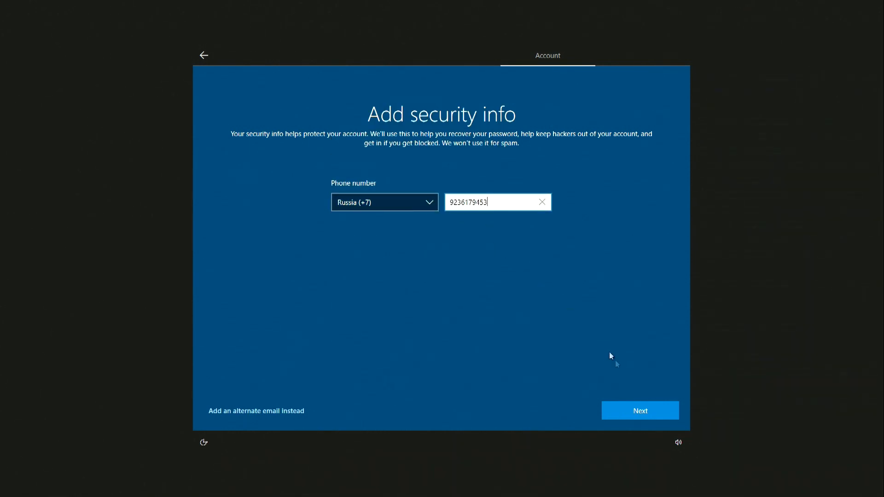
pyautogui.click(639, 410)
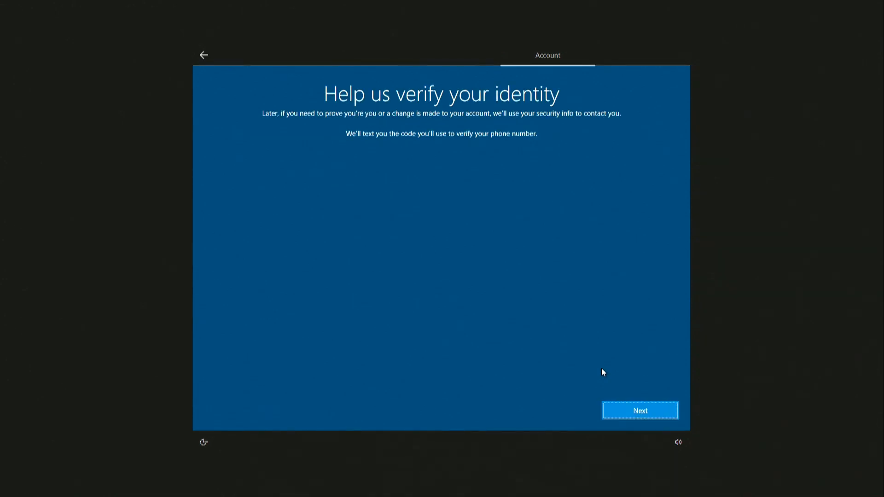
pyautogui.click(641, 411)
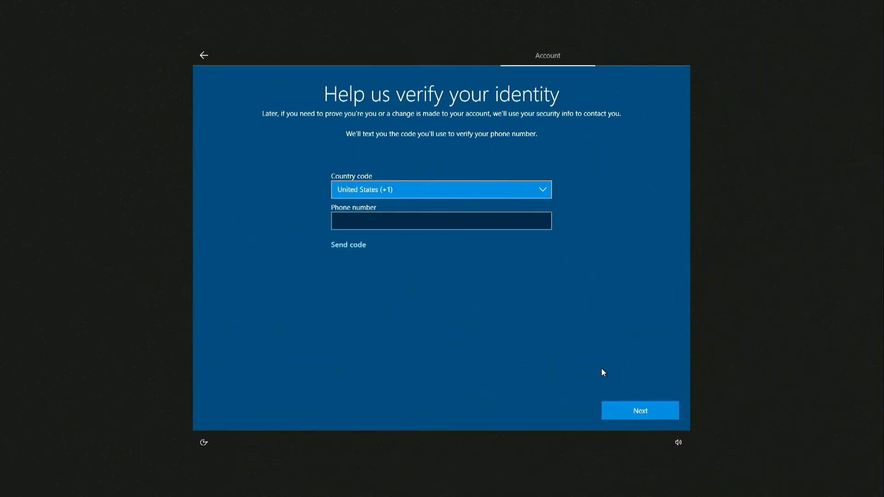
pyautogui.click(442, 190)
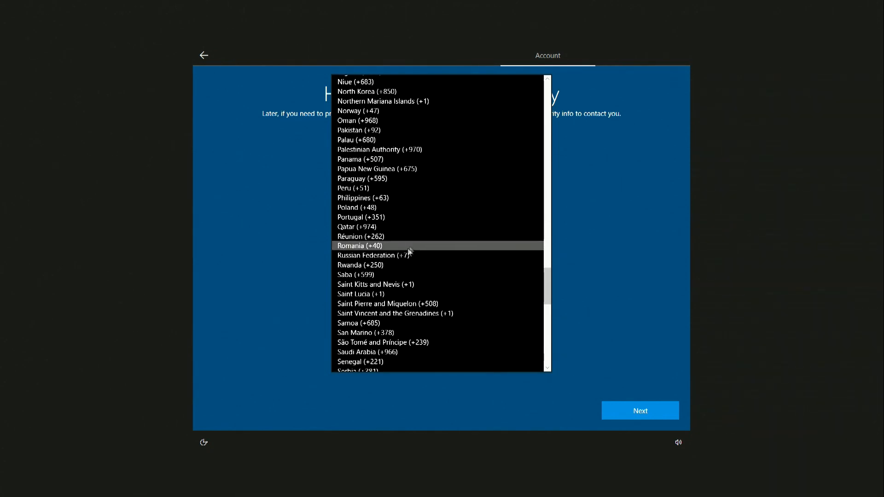
pyautogui.click(375, 255)
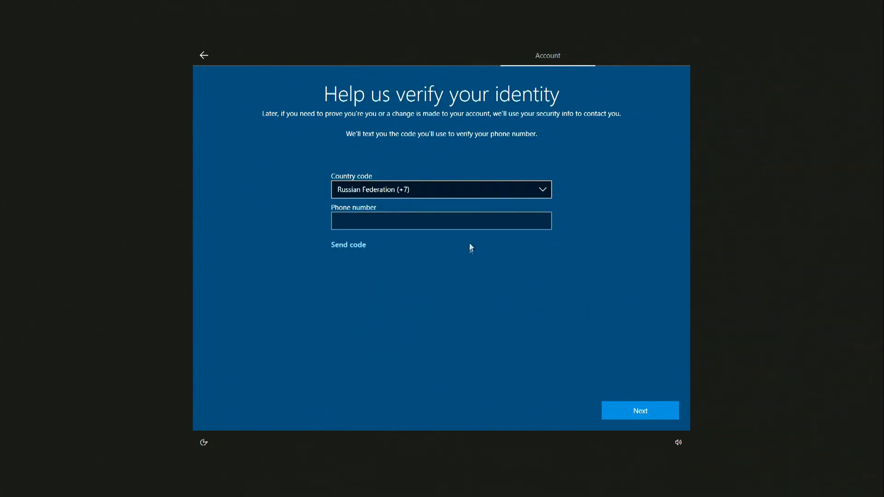
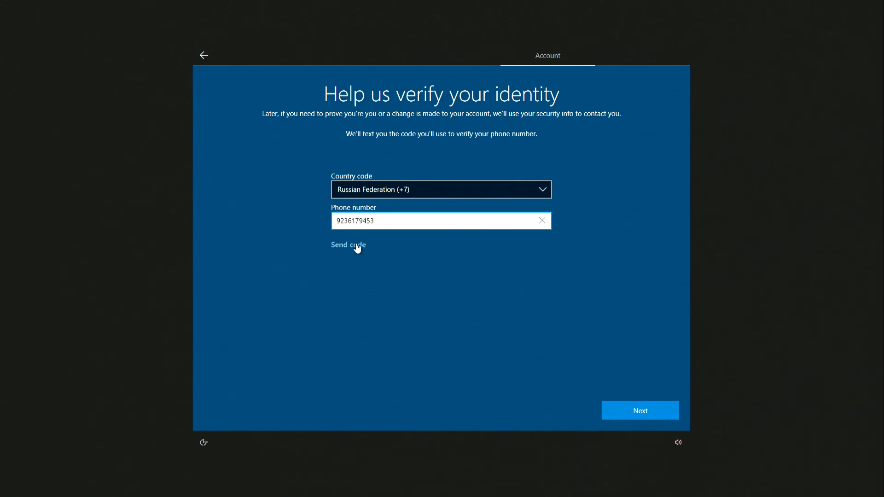
pyautogui.click(348, 245)
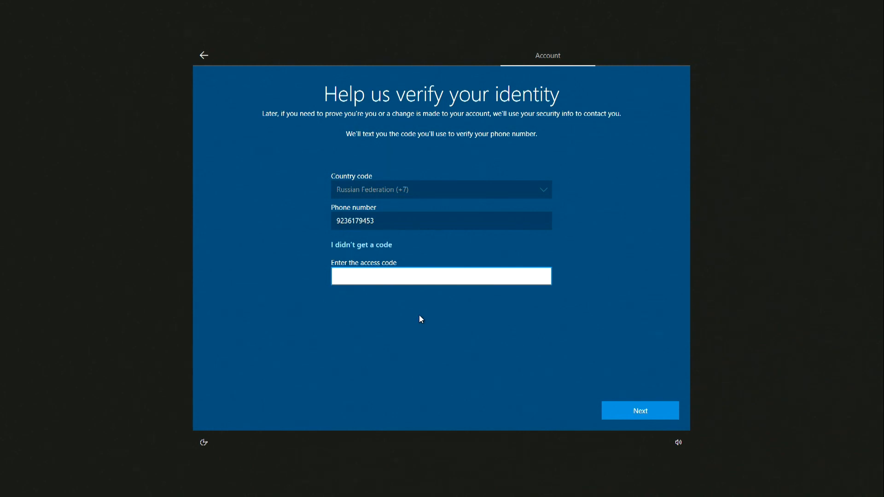
pyautogui.click(441, 276)
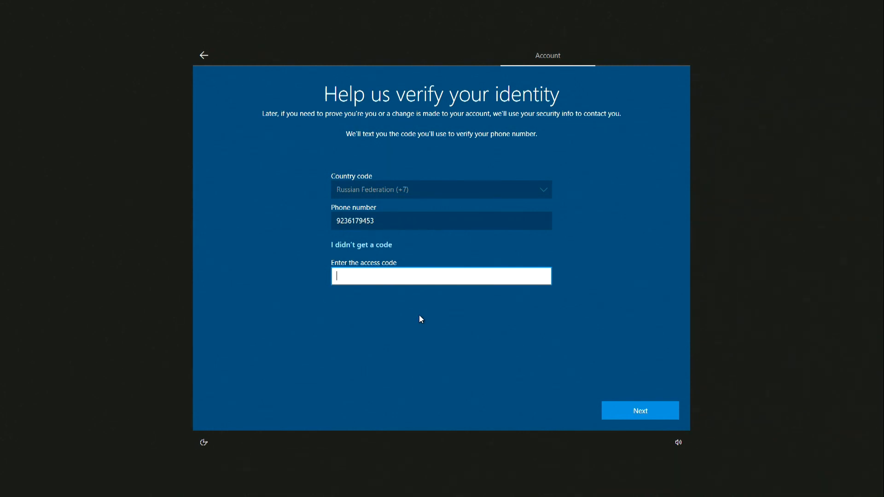
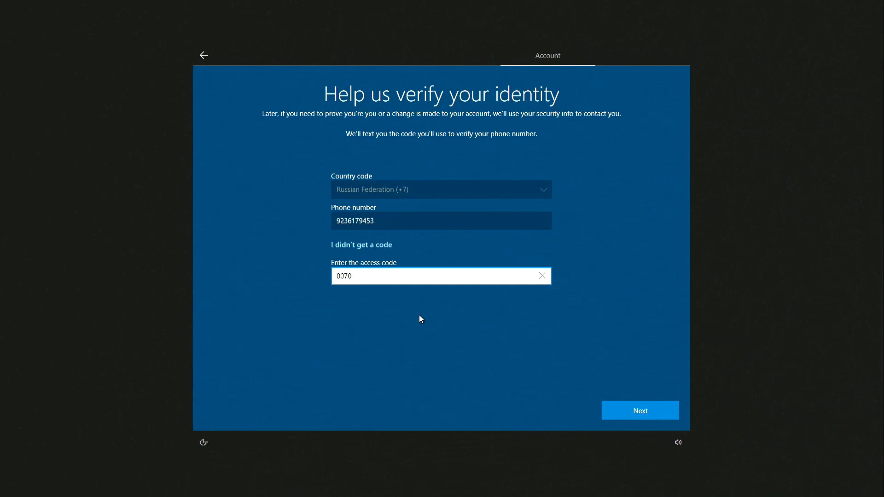
pyautogui.click(640, 410)
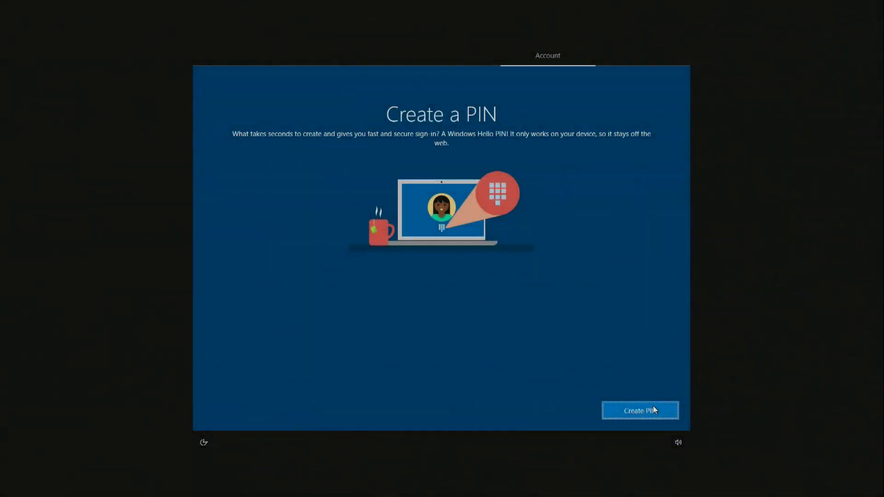
pyautogui.click(640, 410)
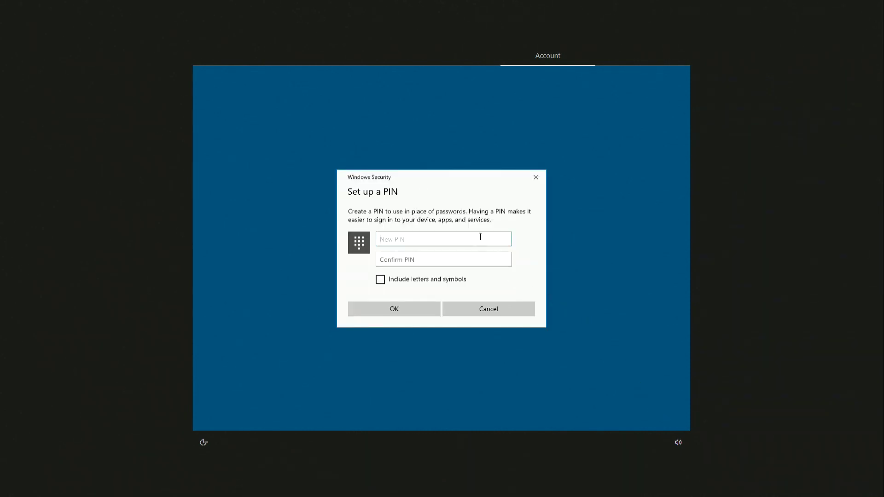
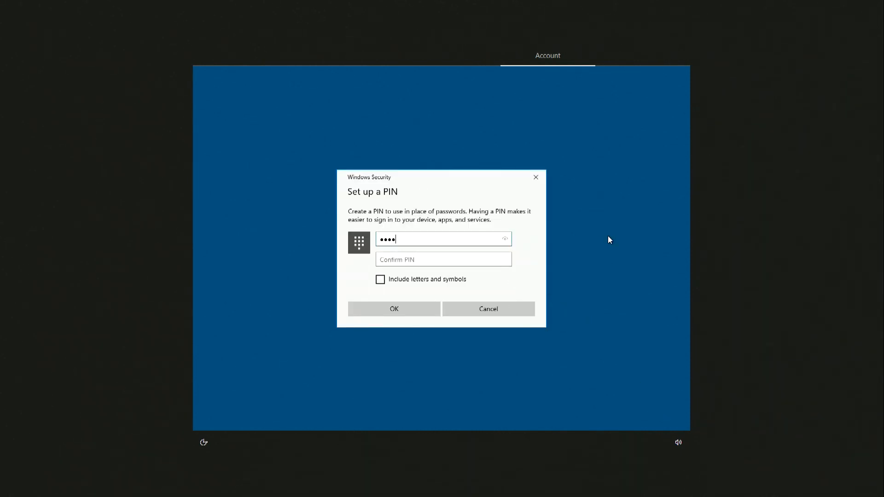
pyautogui.click(442, 260)
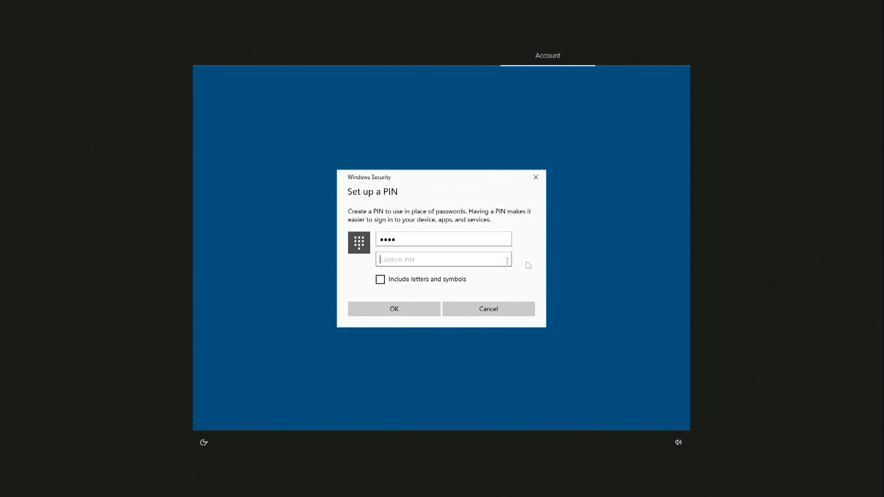
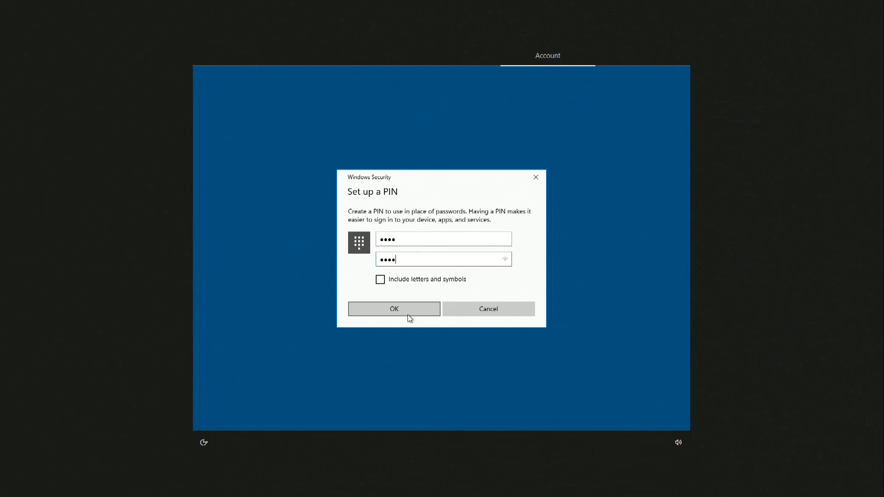
pyautogui.click(394, 309)
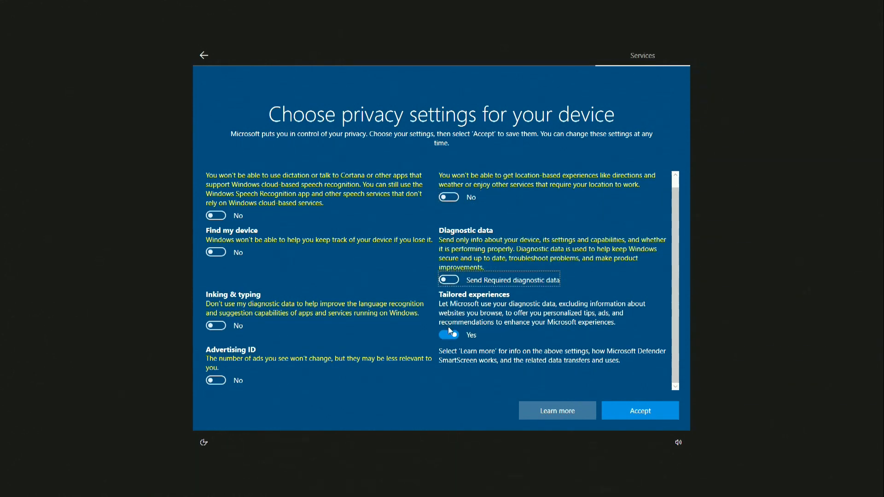
# Turn tailored experiences off and accept the all-off privacy settings.
pyautogui.click(449, 335)
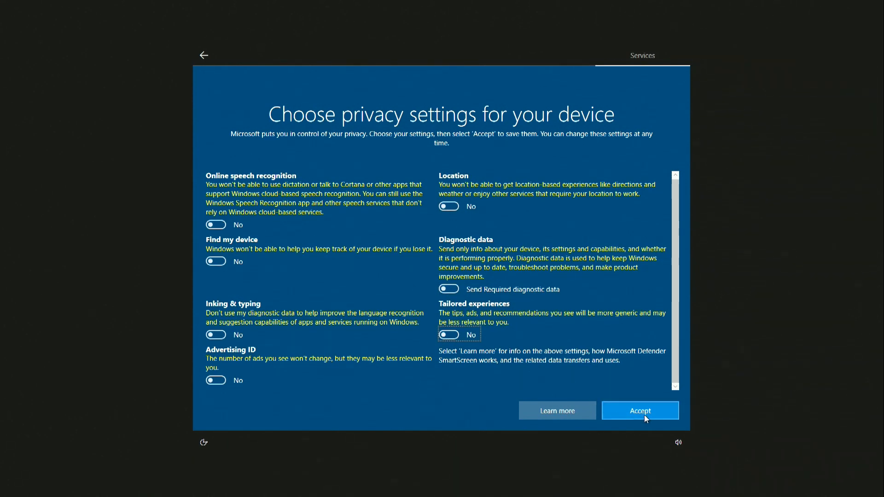
pyautogui.click(640, 410)
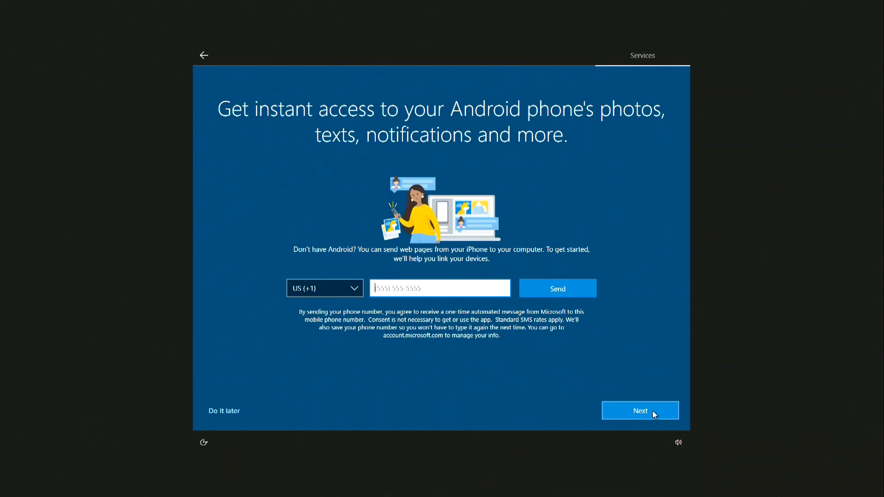
# Skip Android phone linking, OneDrive backup and the Microsoft 365 trial, then accept Cortana.
pyautogui.click(641, 411)
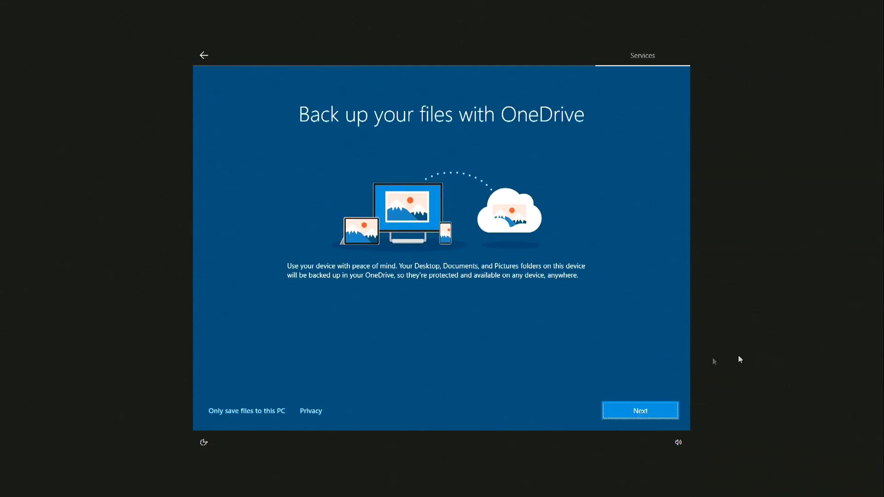
pyautogui.click(641, 411)
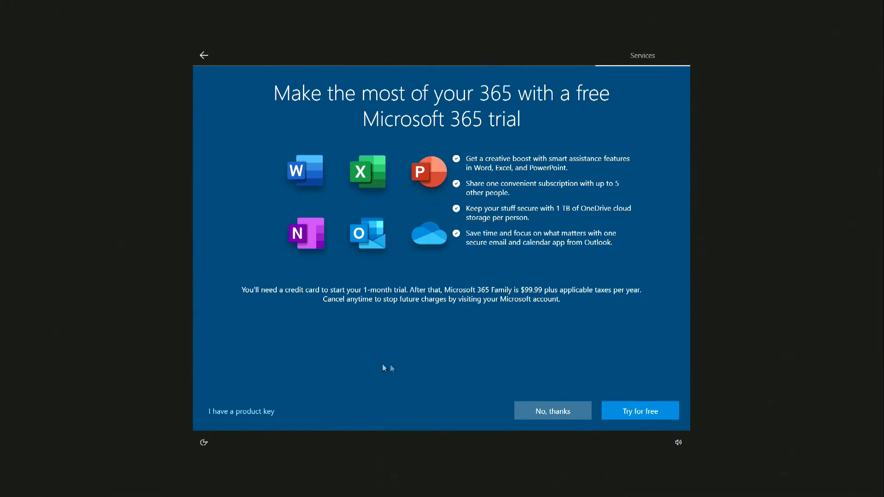
pyautogui.click(552, 411)
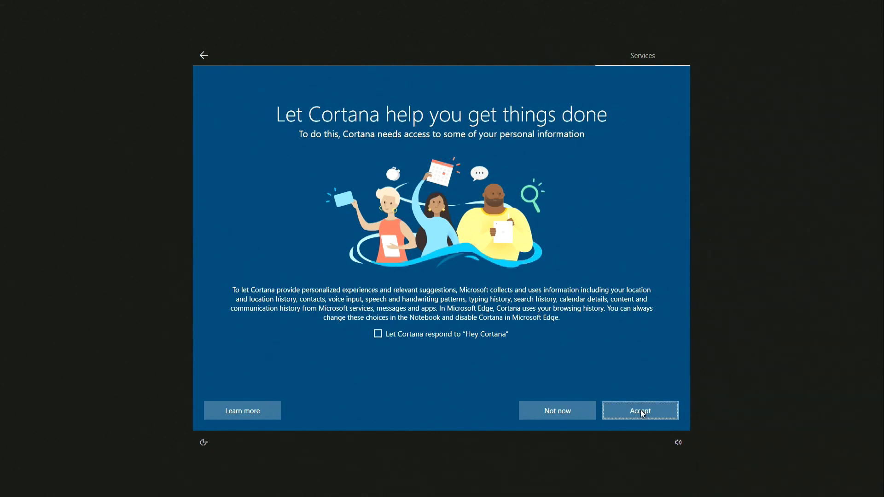
pyautogui.click(640, 410)
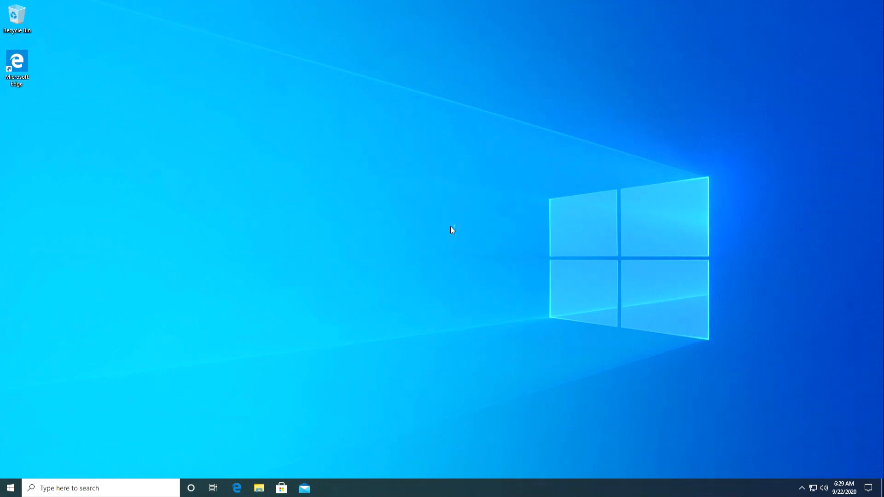
pyautogui.moveTo(469, 254)
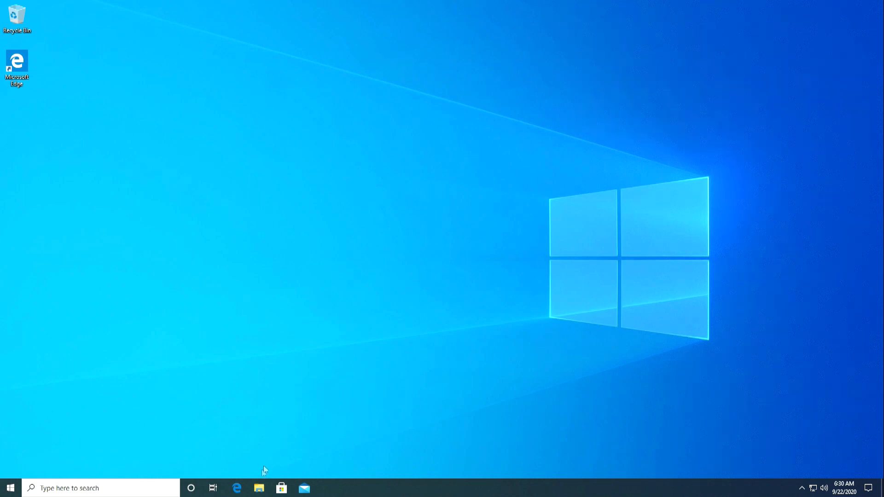
# Check This PC in File Explorer shows drives C, D and E intact, then close it.
pyautogui.click(258, 488)
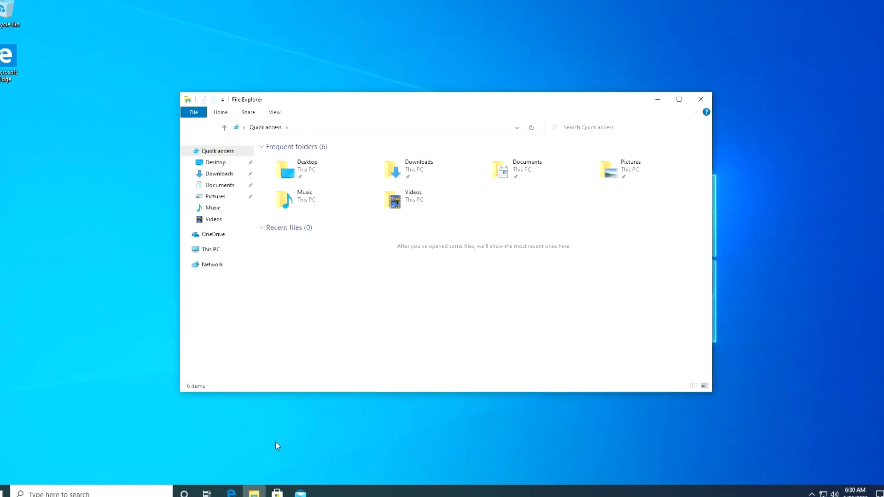
pyautogui.click(210, 249)
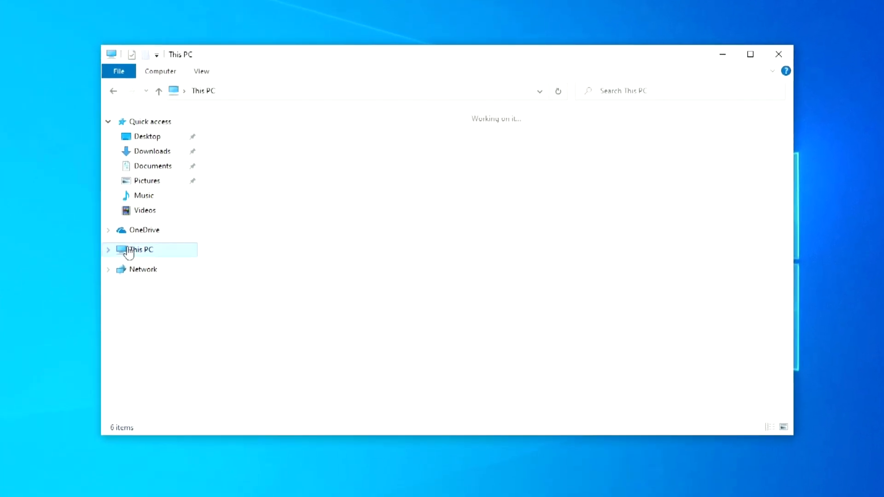
pyautogui.click(139, 250)
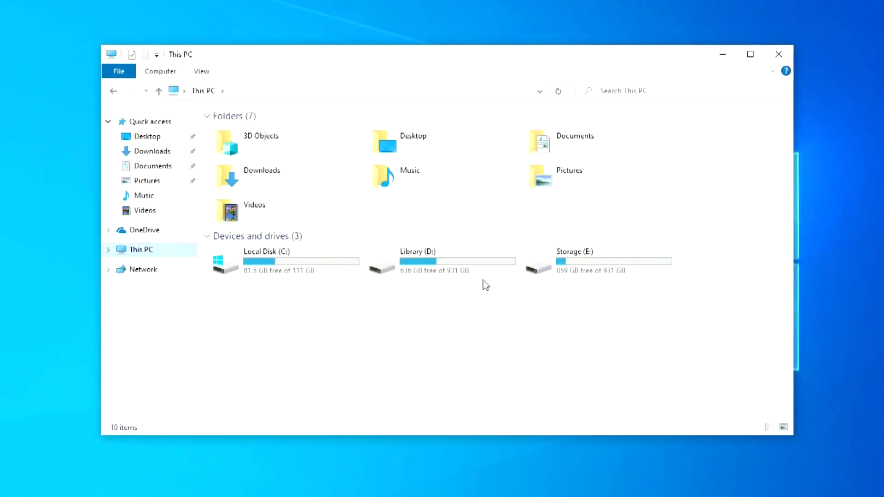
pyautogui.moveTo(632, 290)
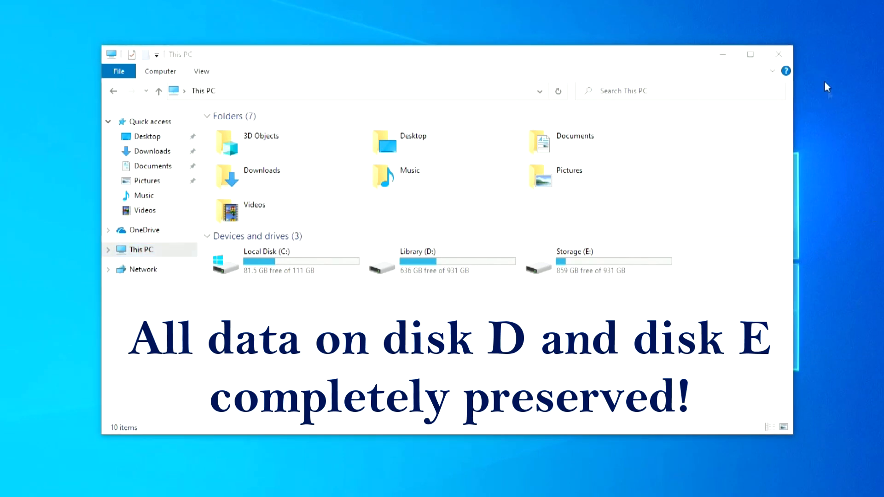
pyautogui.click(778, 54)
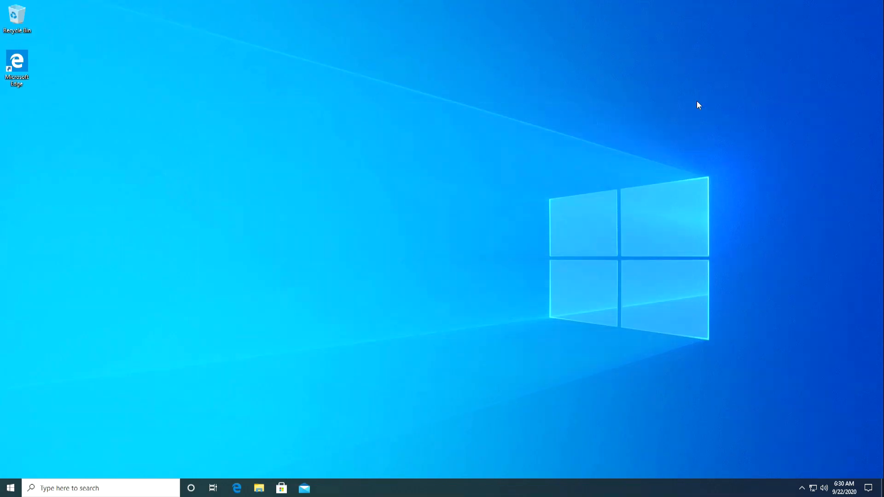